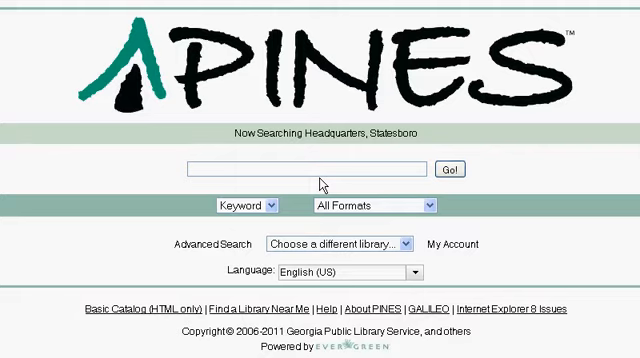
mouse_move(298, 148)
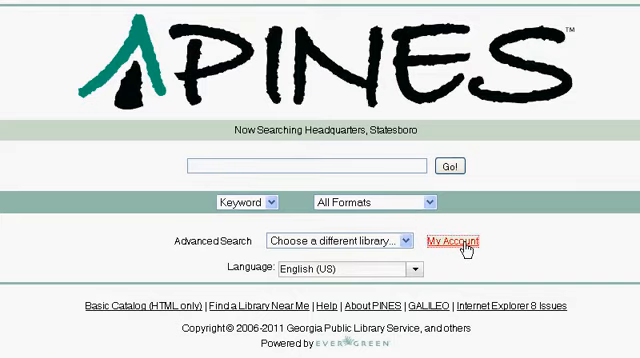
click(472, 240)
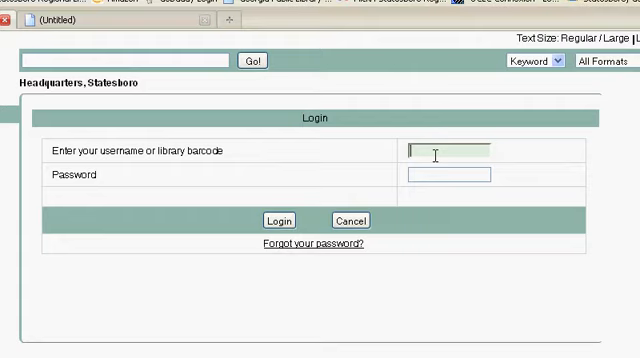
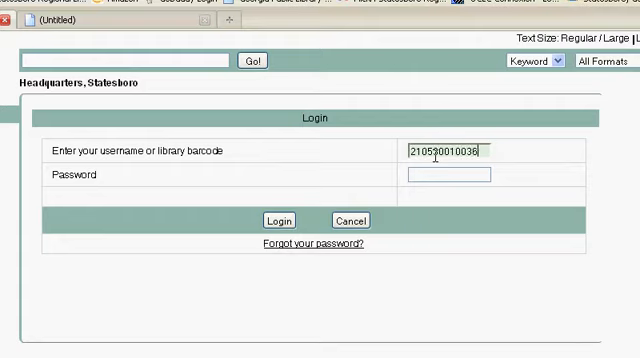
Enter the account password after clearing a mistyped character, ready to submit
click(438, 172)
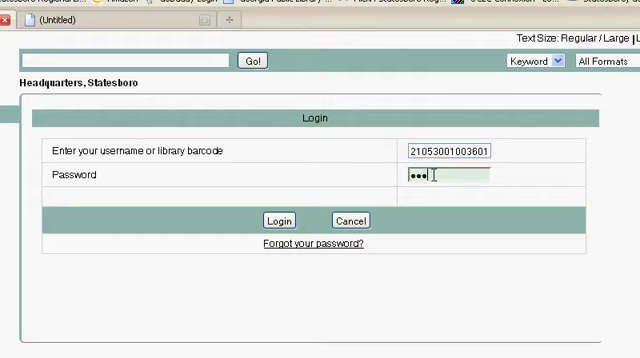
key(Backspace)
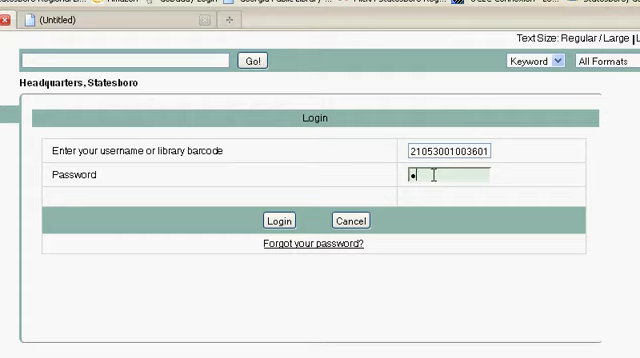
text(password)
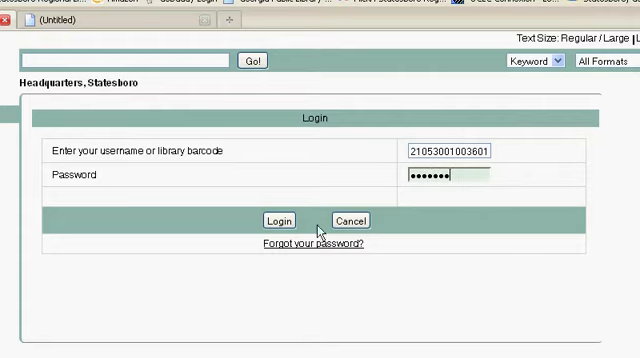
click(278, 220)
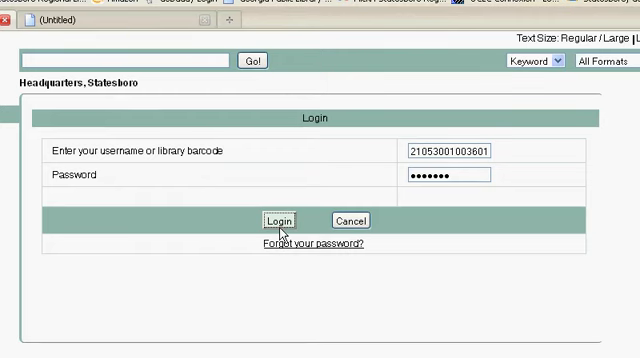
Sign in and land on the patron Account Summary with contact details
click(276, 220)
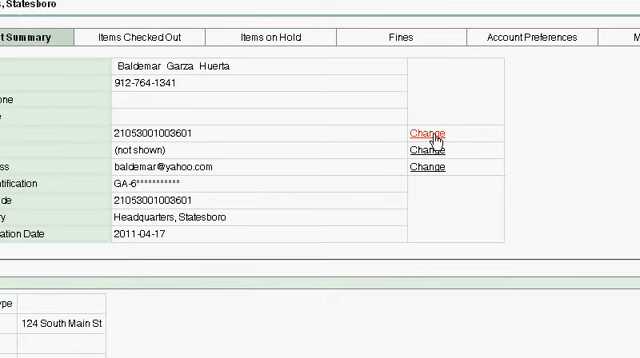
Change the account username from the barcode to 'Freddie', correcting the 'Freedie' typo, and save it
click(424, 132)
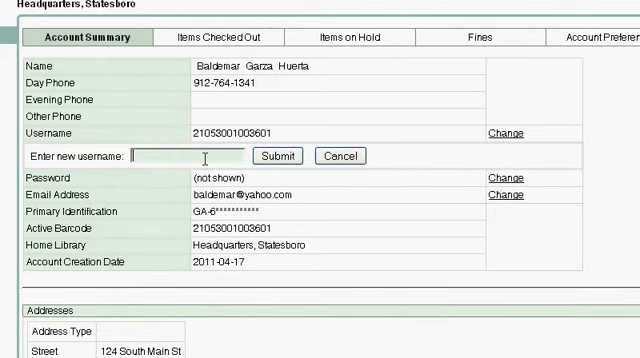
text(Freedie)
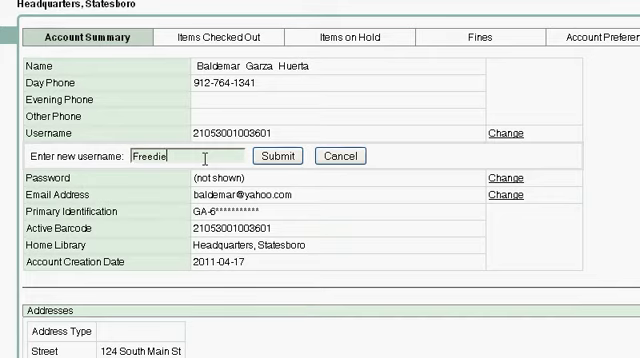
key(BackSpace)
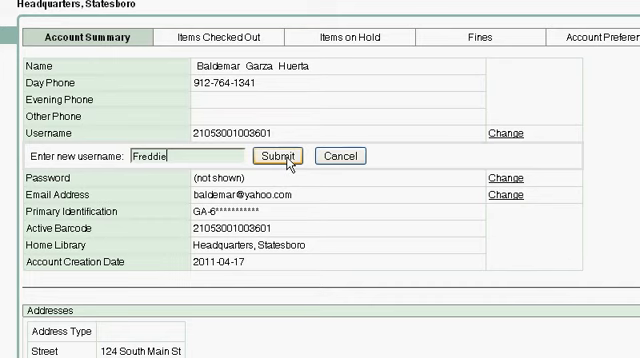
click(276, 156)
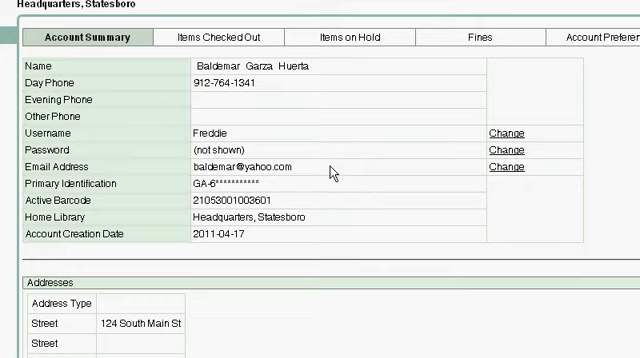
mouse_move(336, 176)
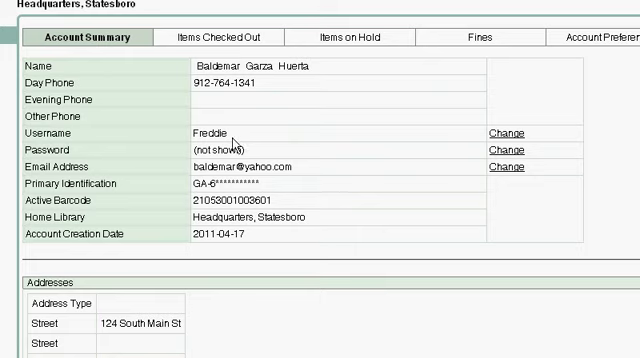
mouse_move(236, 138)
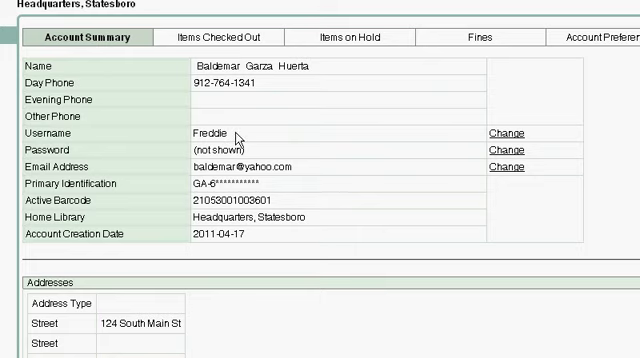
mouse_move(238, 136)
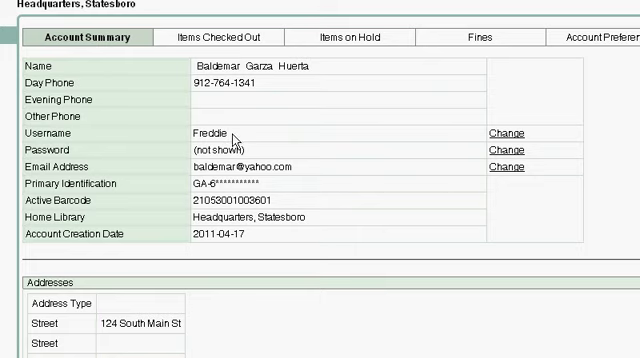